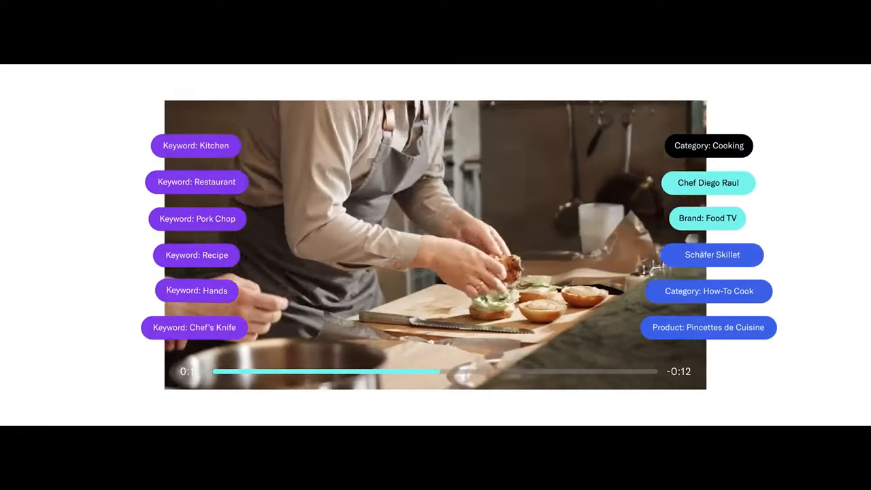
click(707, 182)
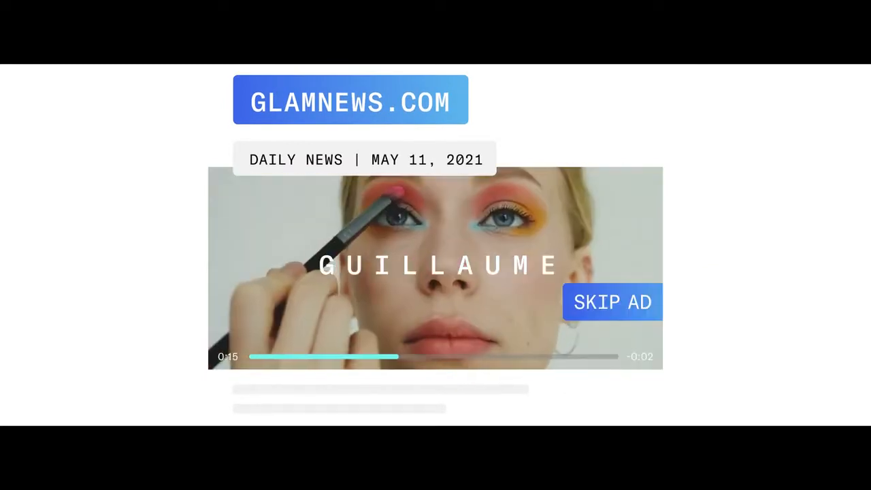
click(613, 302)
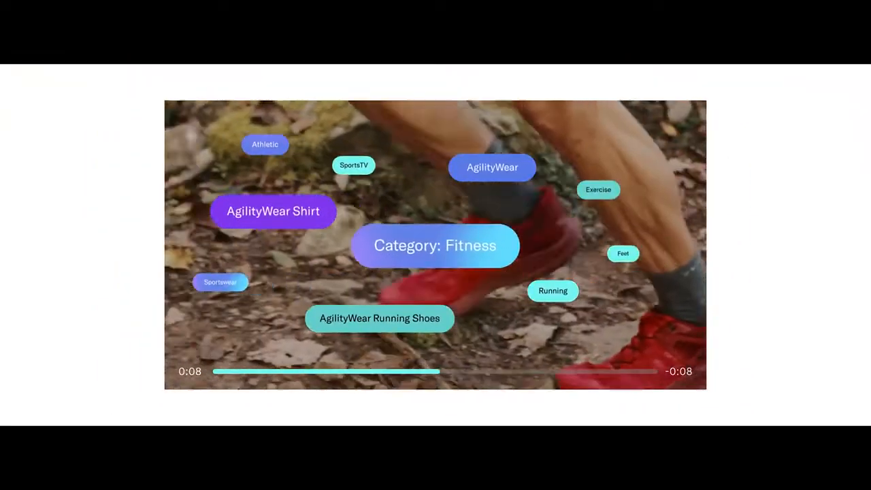